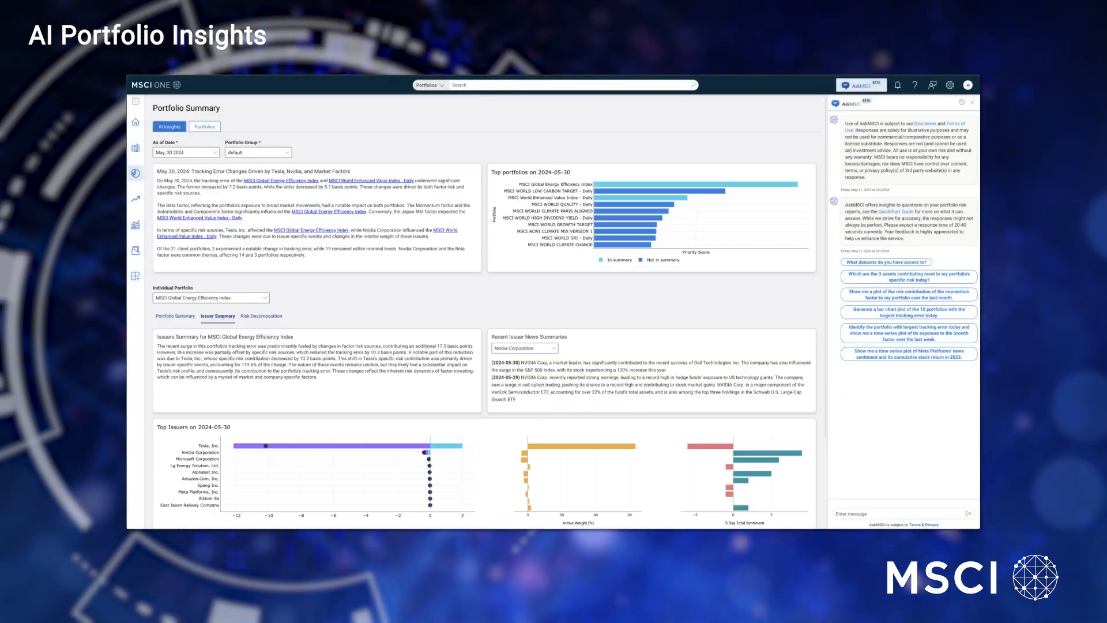
- Show the Risk Decomposition summary for the MSCI Global Energy Efficiency Index portfolio
left_click(261, 316)
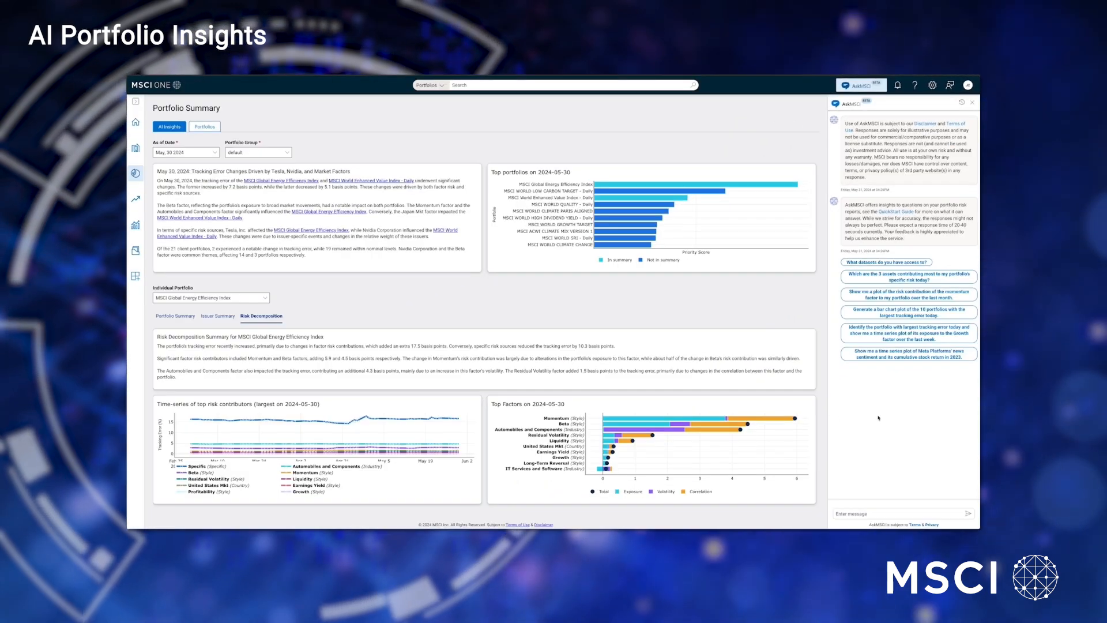
left_click(909, 353)
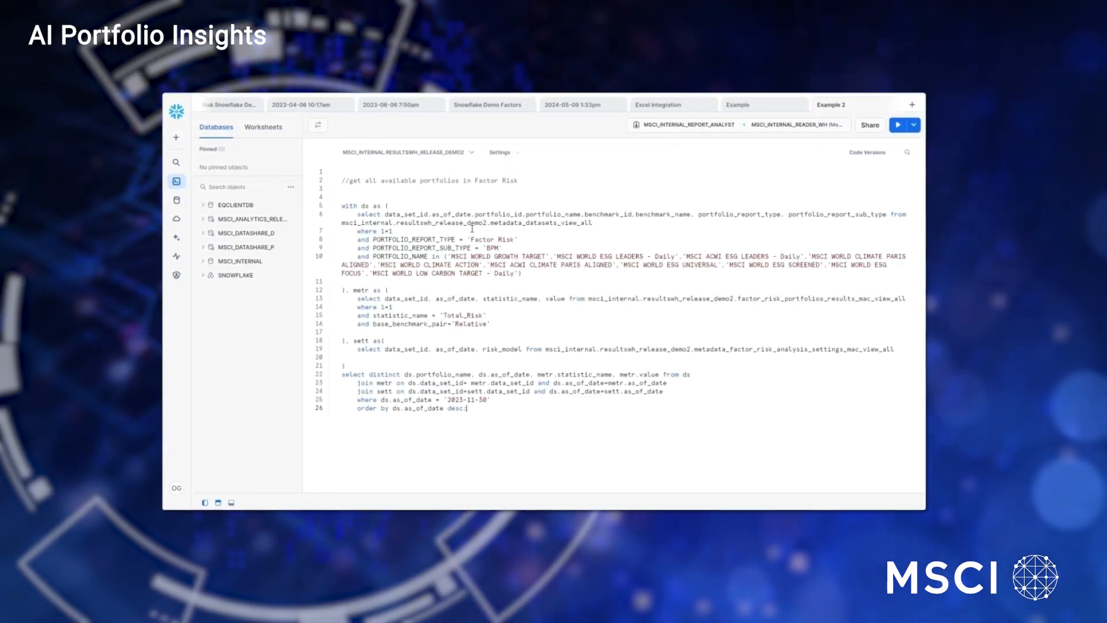
- Run the Factor Risk query to list ten Total_Risk values dated 2023-11-30
left_click(899, 123)
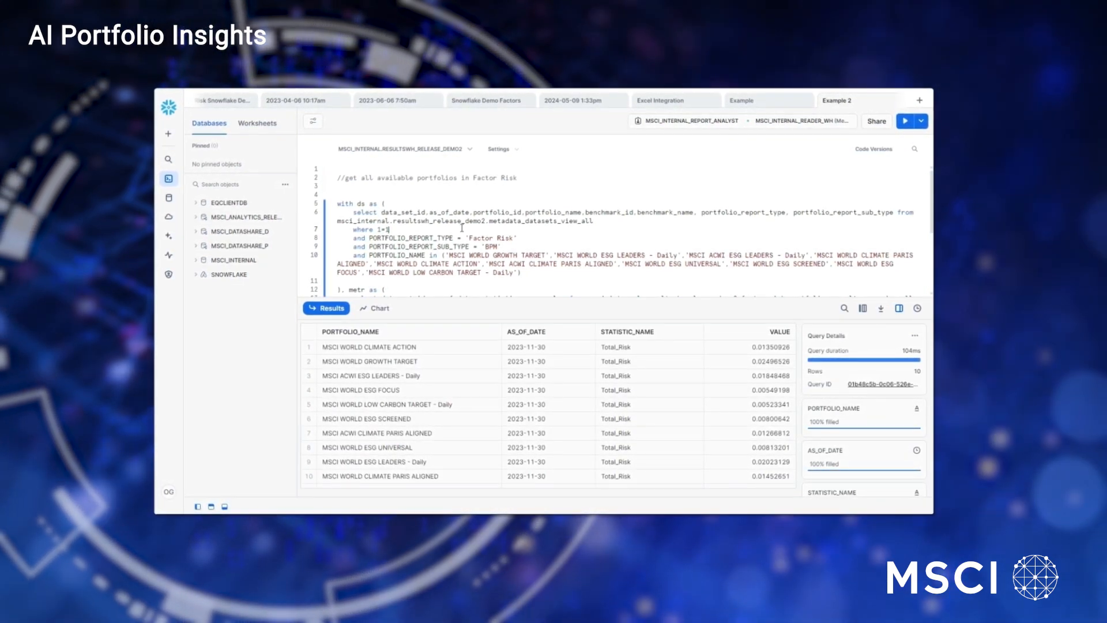
- Chart the query results as VALUE over AS_OF_DATE, then return to the results table
left_click(373, 308)
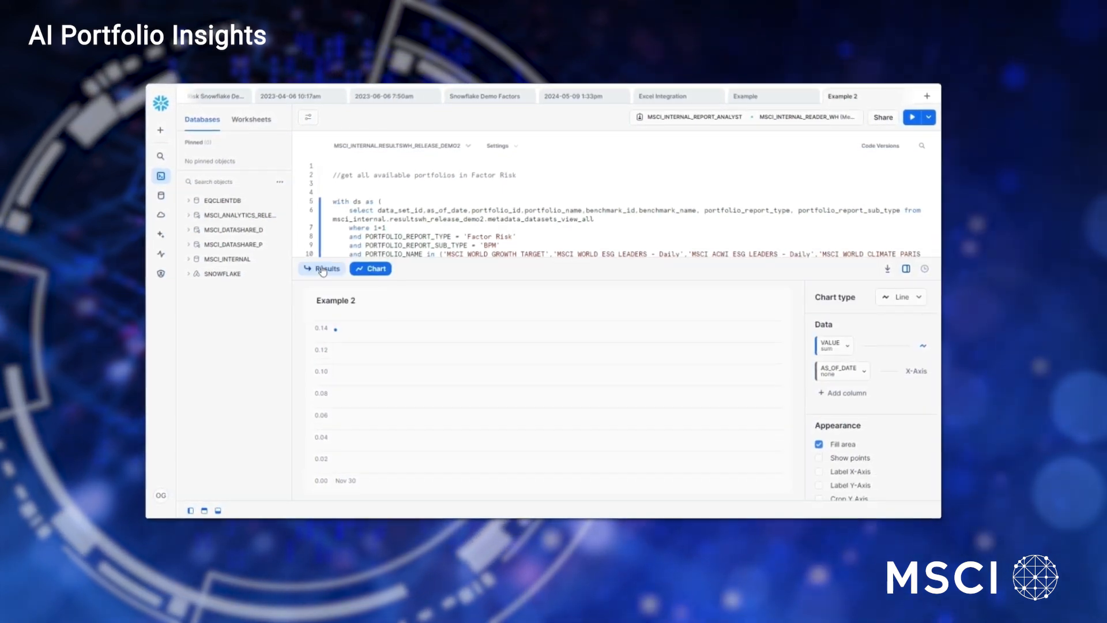
left_click(321, 268)
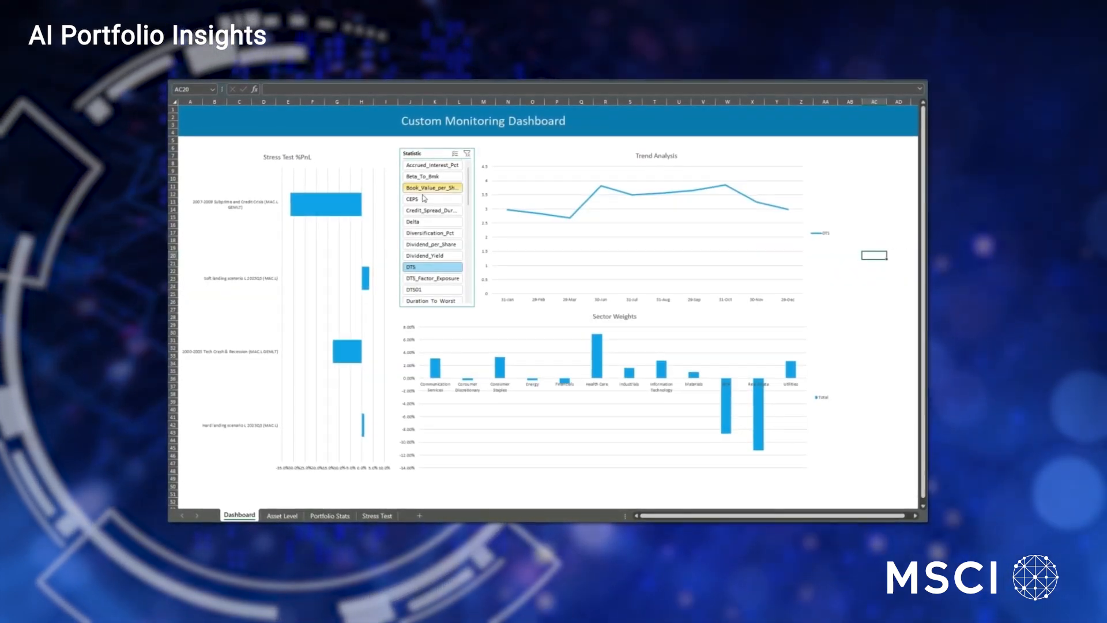
- Select CEPS in the Statistic slicer so Trend Analysis plots CEPS instead of DTS
left_click(432, 197)
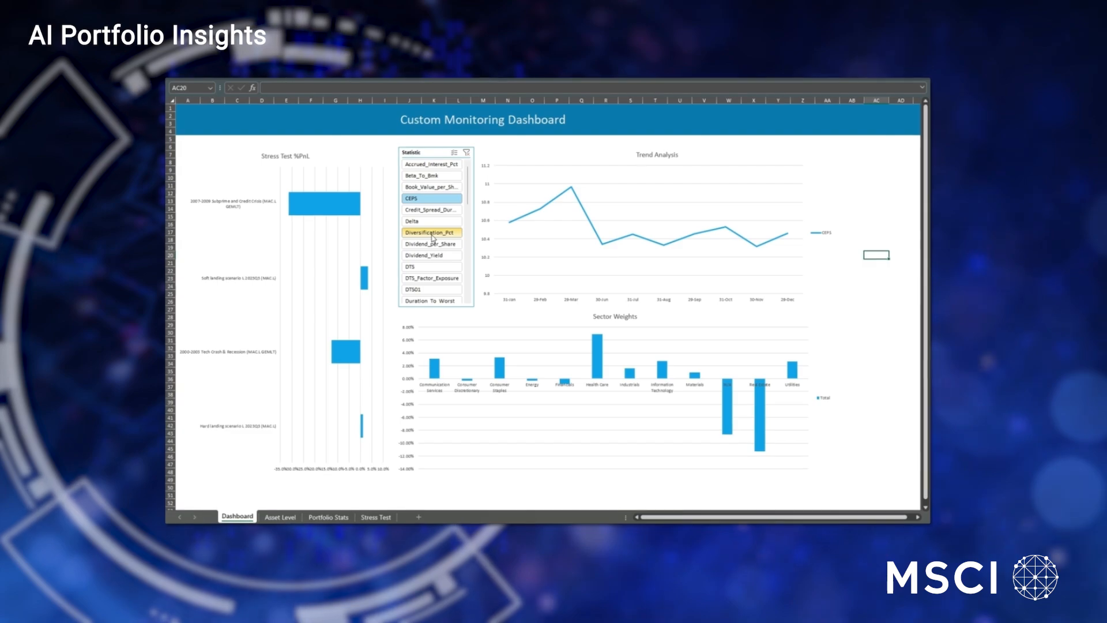